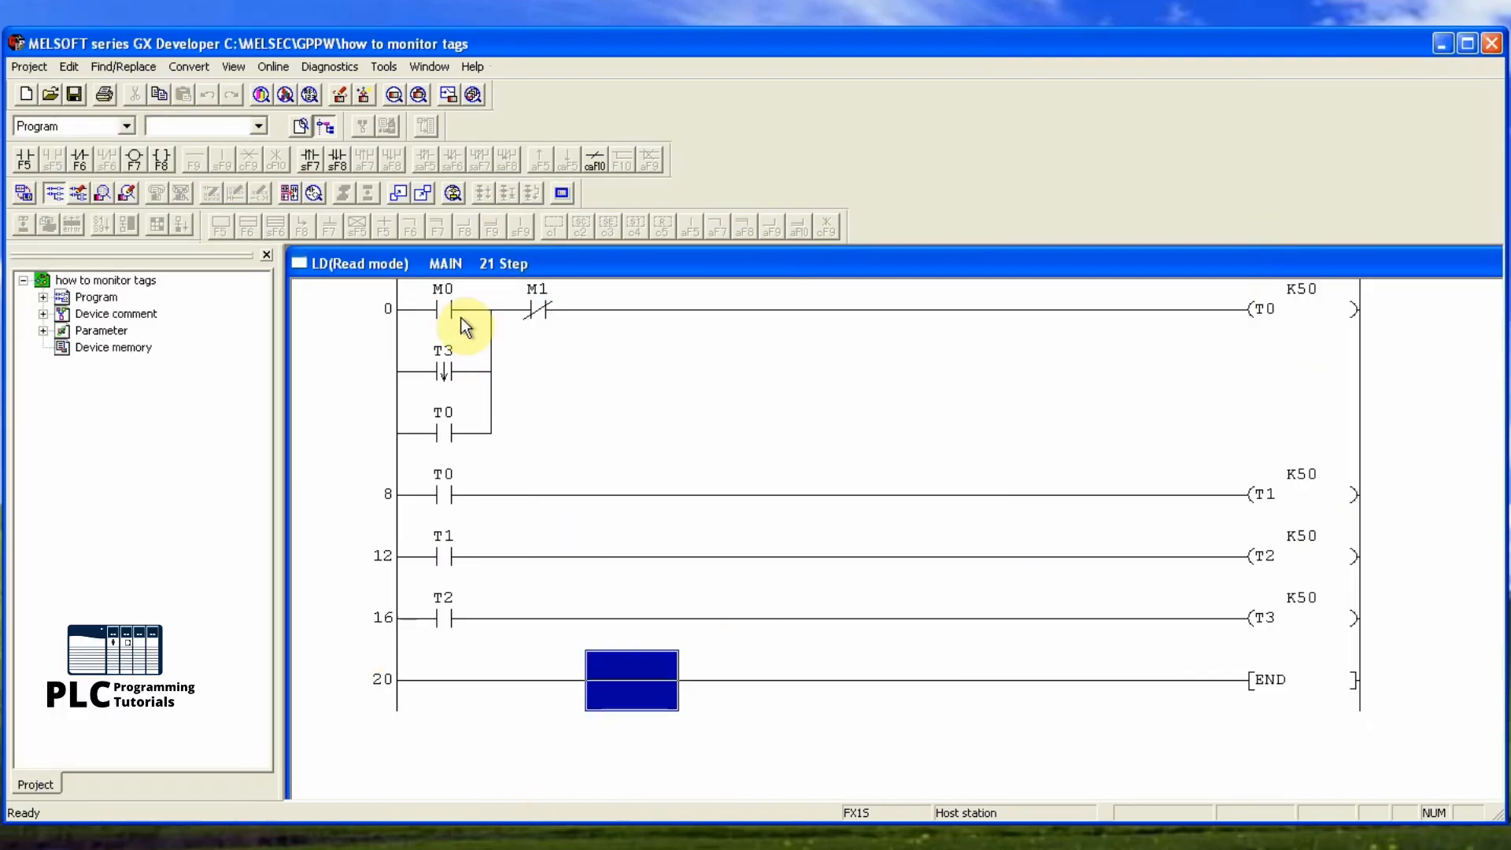
- Start live monitoring of the ladder program and bring up an empty Entry data monitor window
{"action": "left_click", "coordinate": [537, 308]}
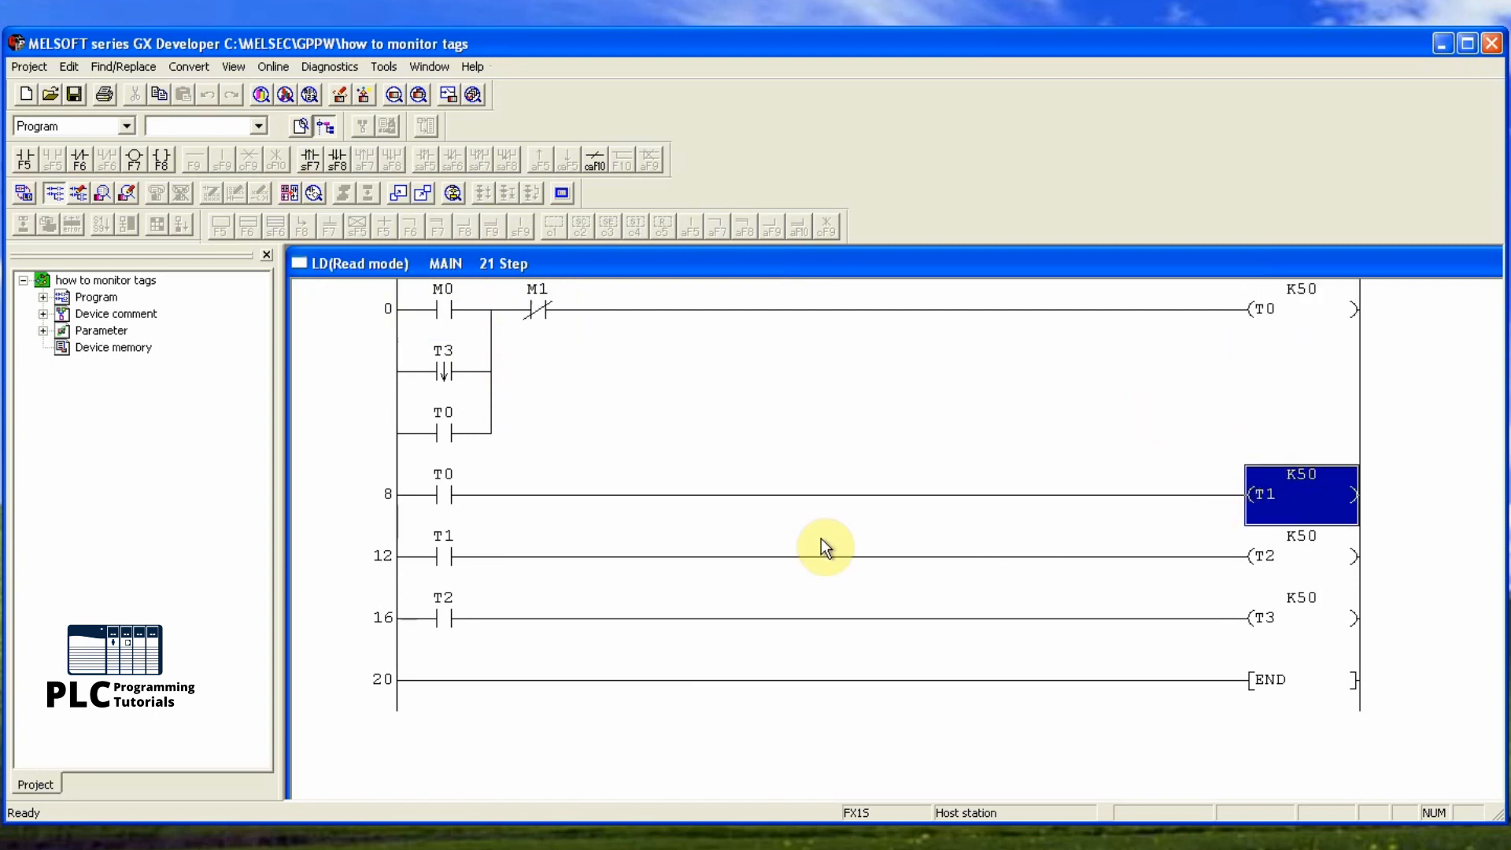
{"action": "left_click", "coordinate": [441, 617]}
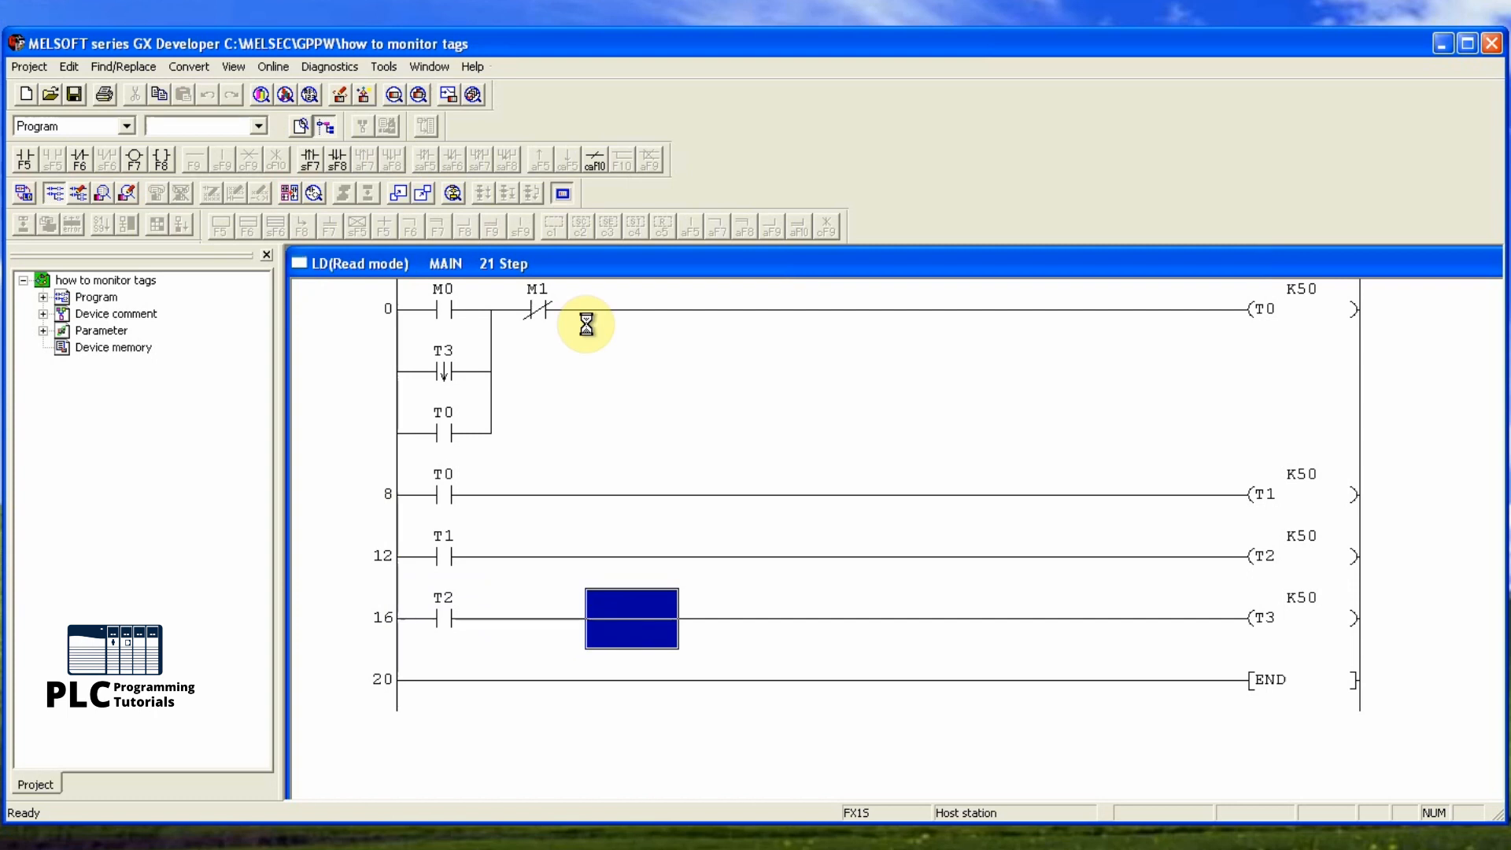
{"action": "left_click", "coordinate": [274, 67]}
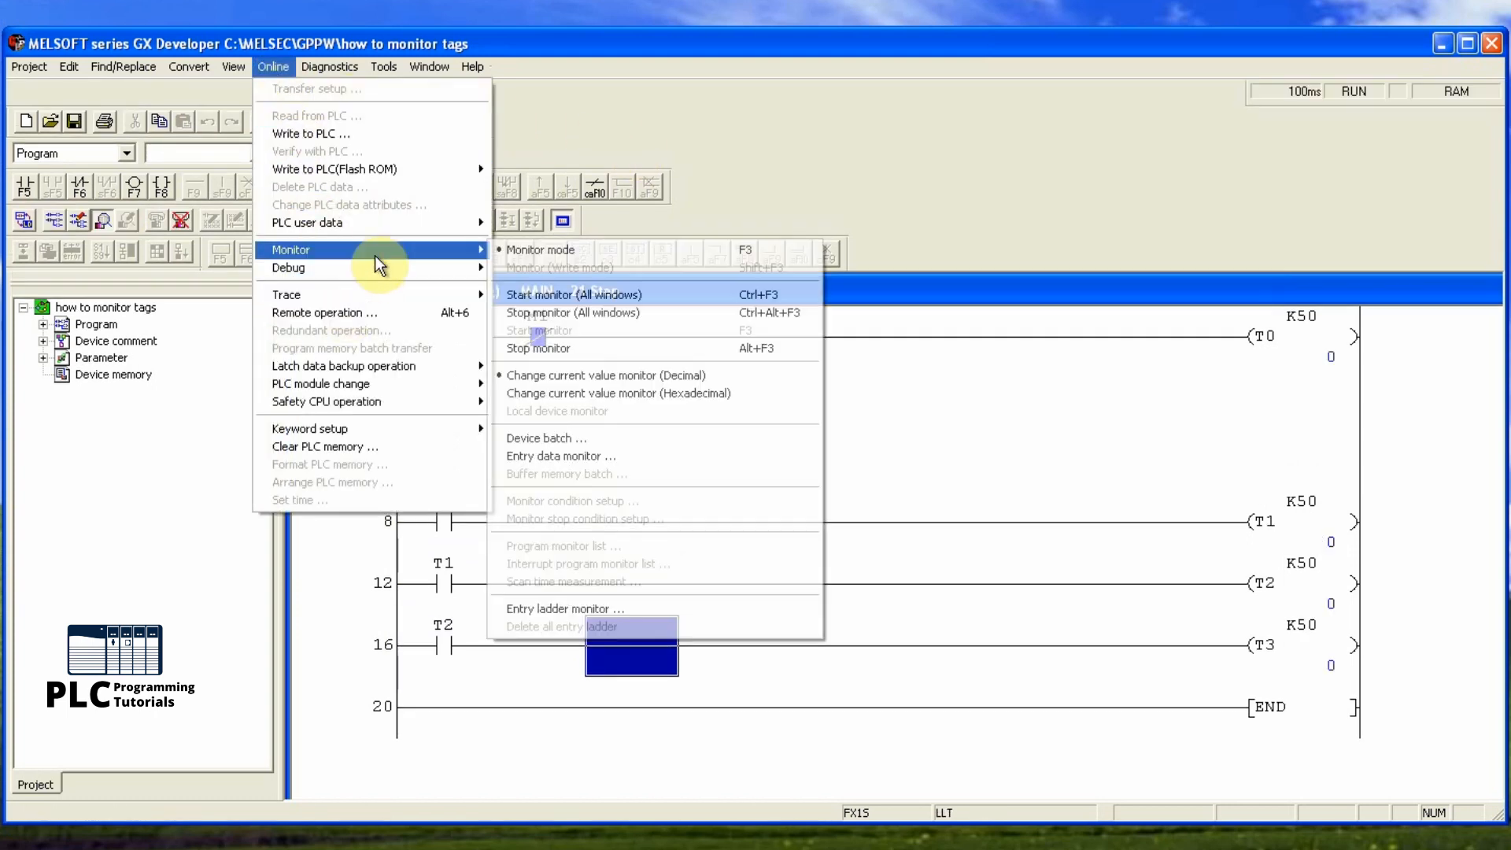
{"action": "mouse_move", "coordinate": [655, 462]}
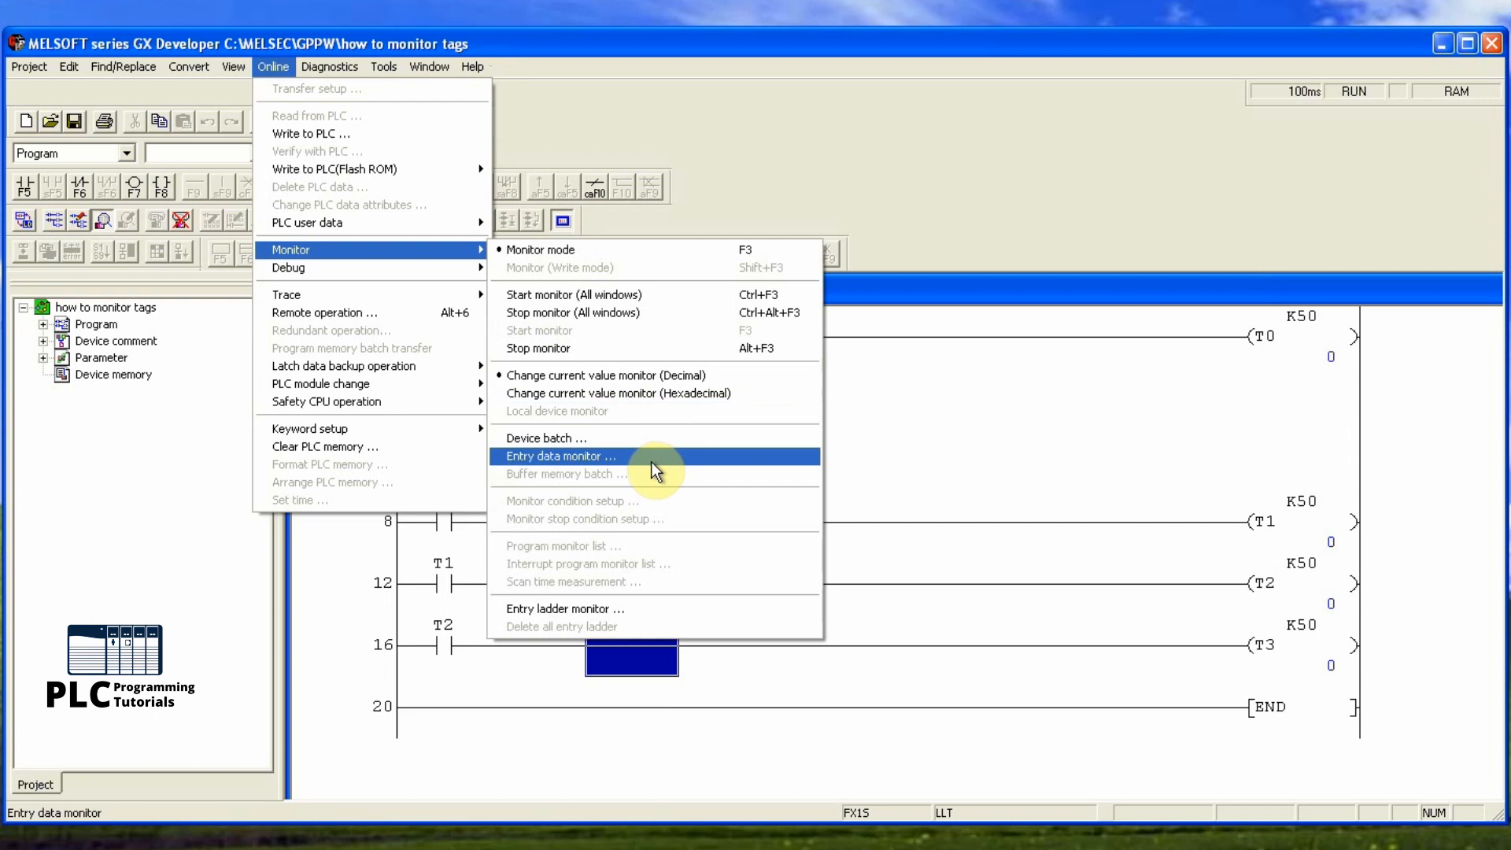
{"action": "left_click", "coordinate": [561, 456]}
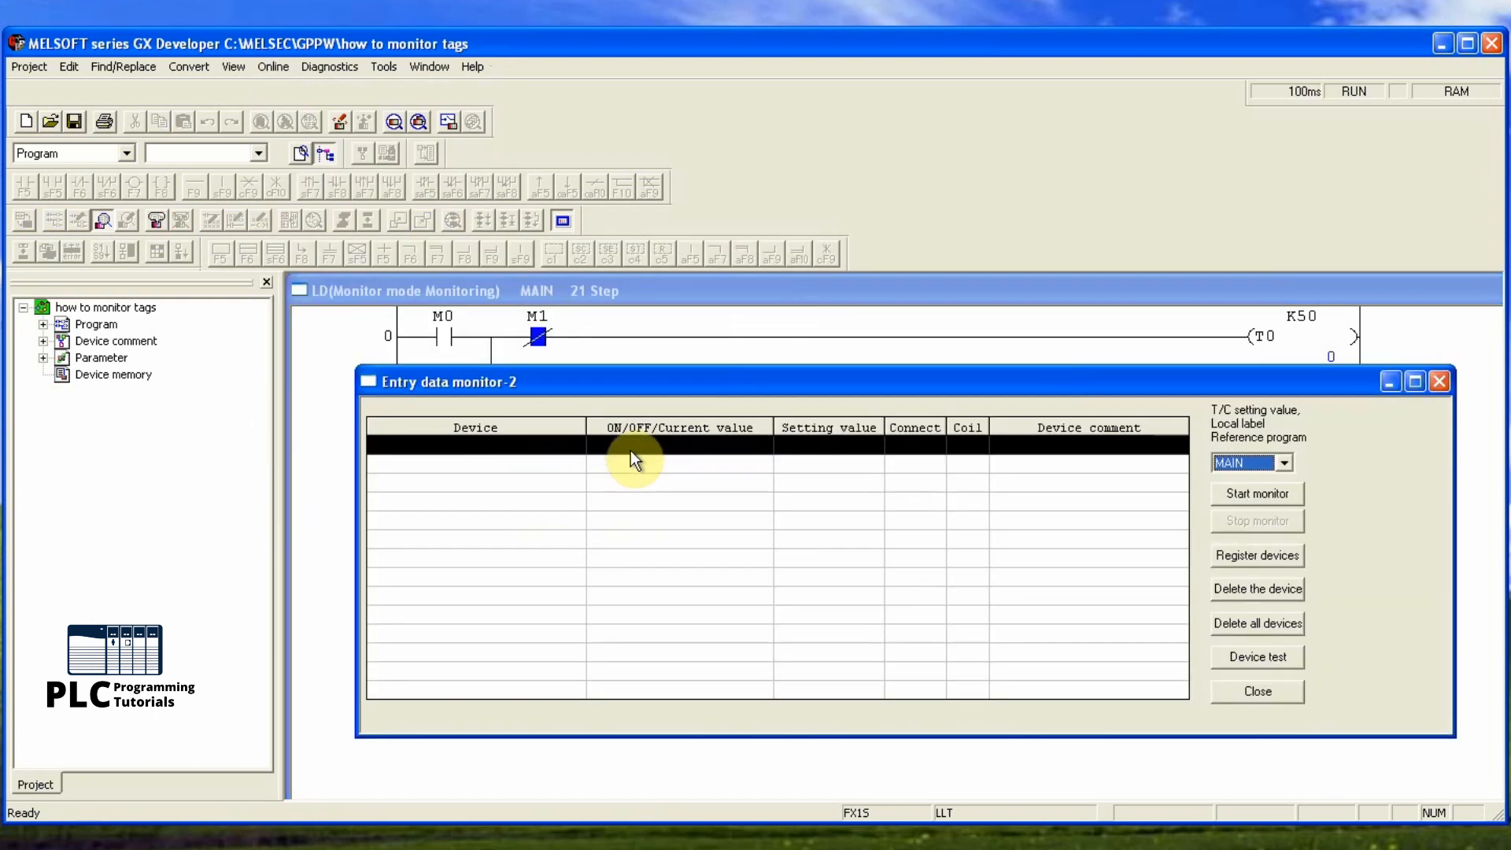
- Register devices M0, M1, T0, T1, T2 and T3 in the entry data monitor list
{"action": "left_click", "coordinate": [1258, 556]}
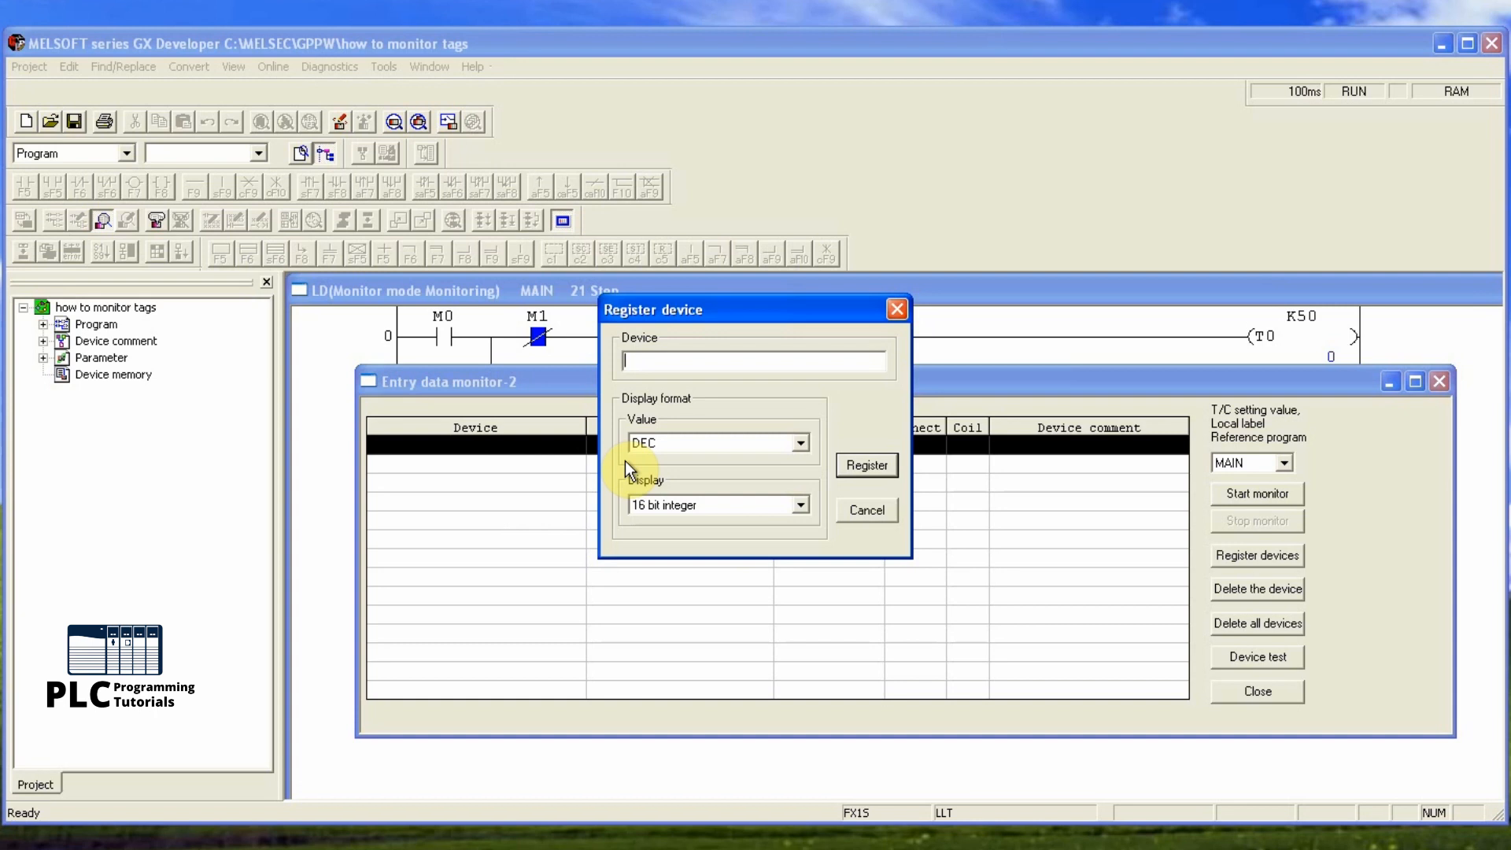
{"action": "type", "text": "m"}
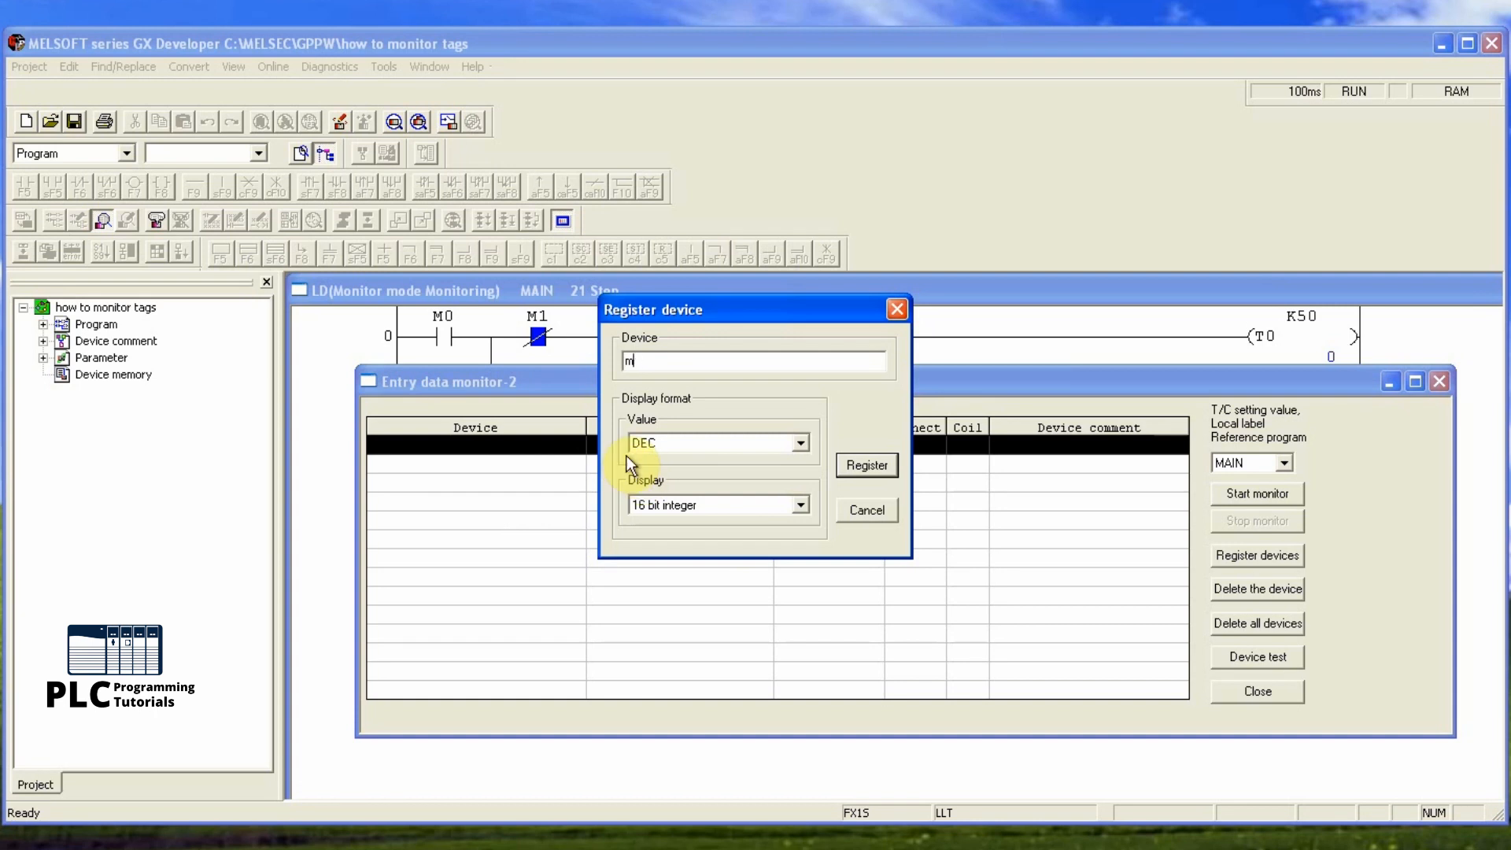
{"action": "left_click", "coordinate": [866, 466]}
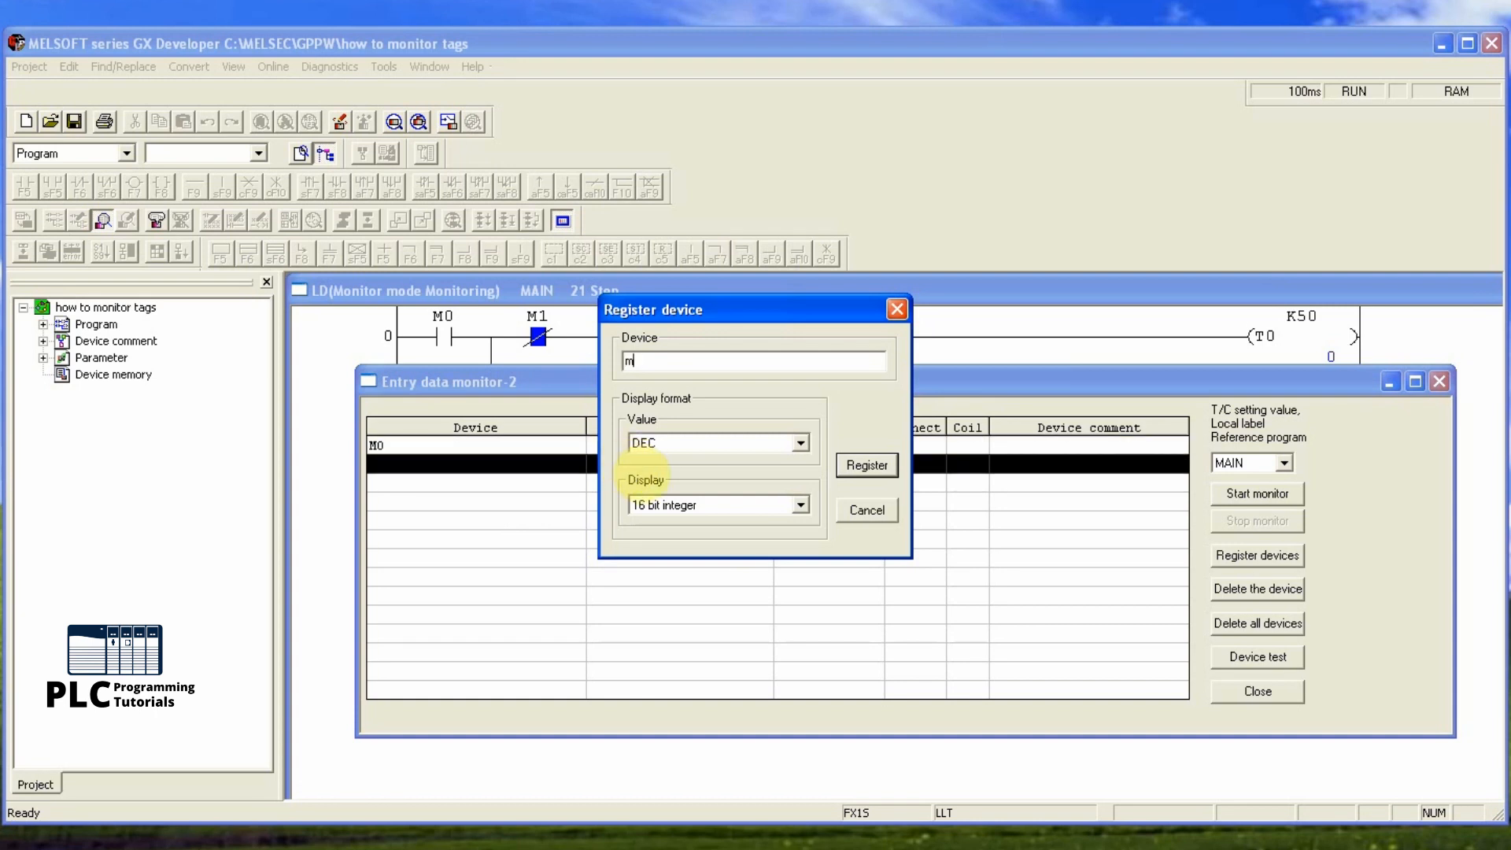
{"action": "left_click", "coordinate": [865, 465]}
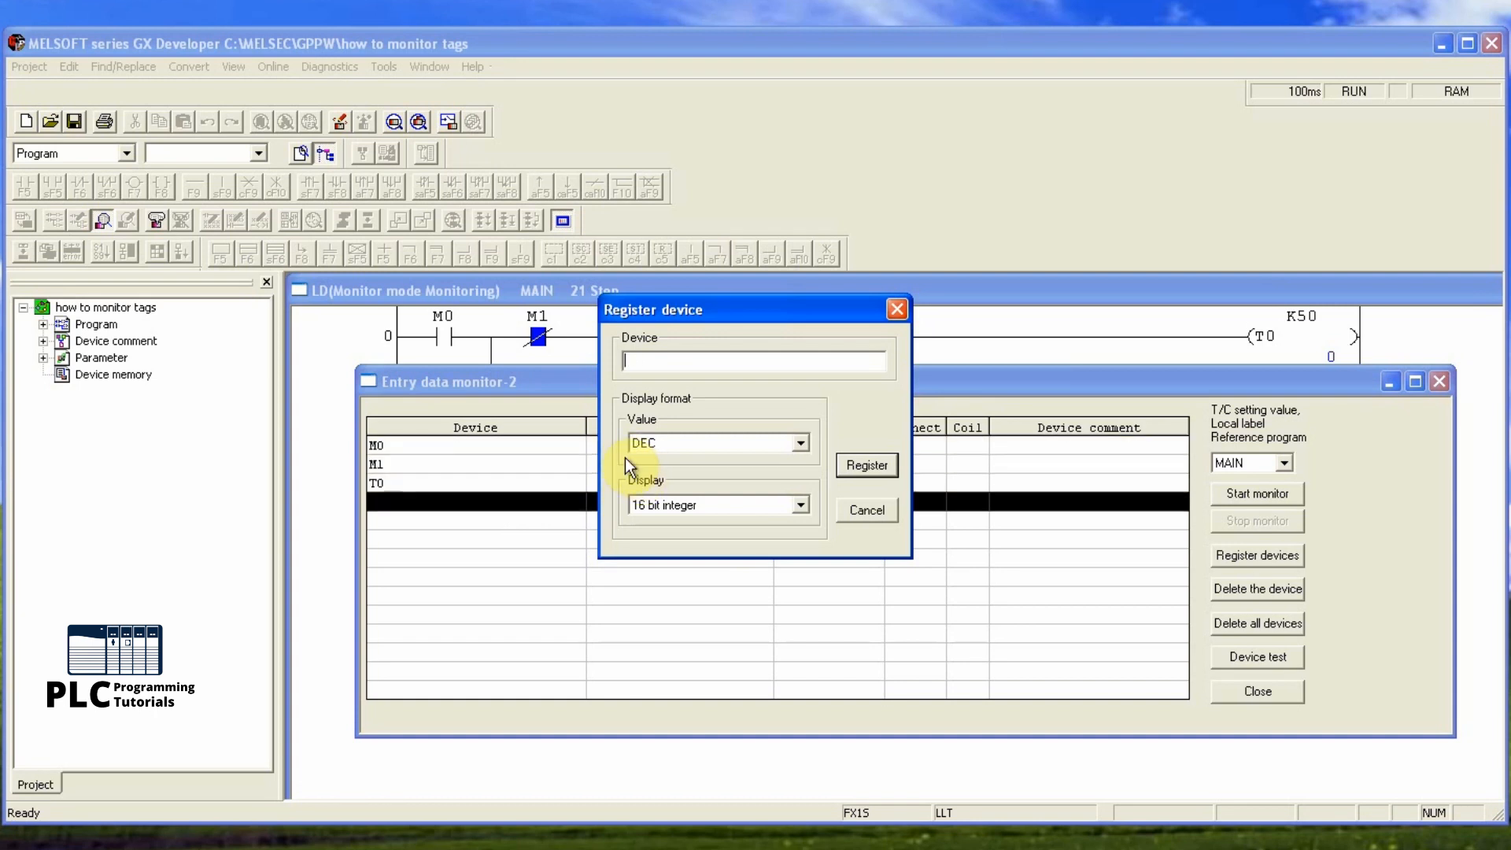
{"action": "type", "text": "t2"}
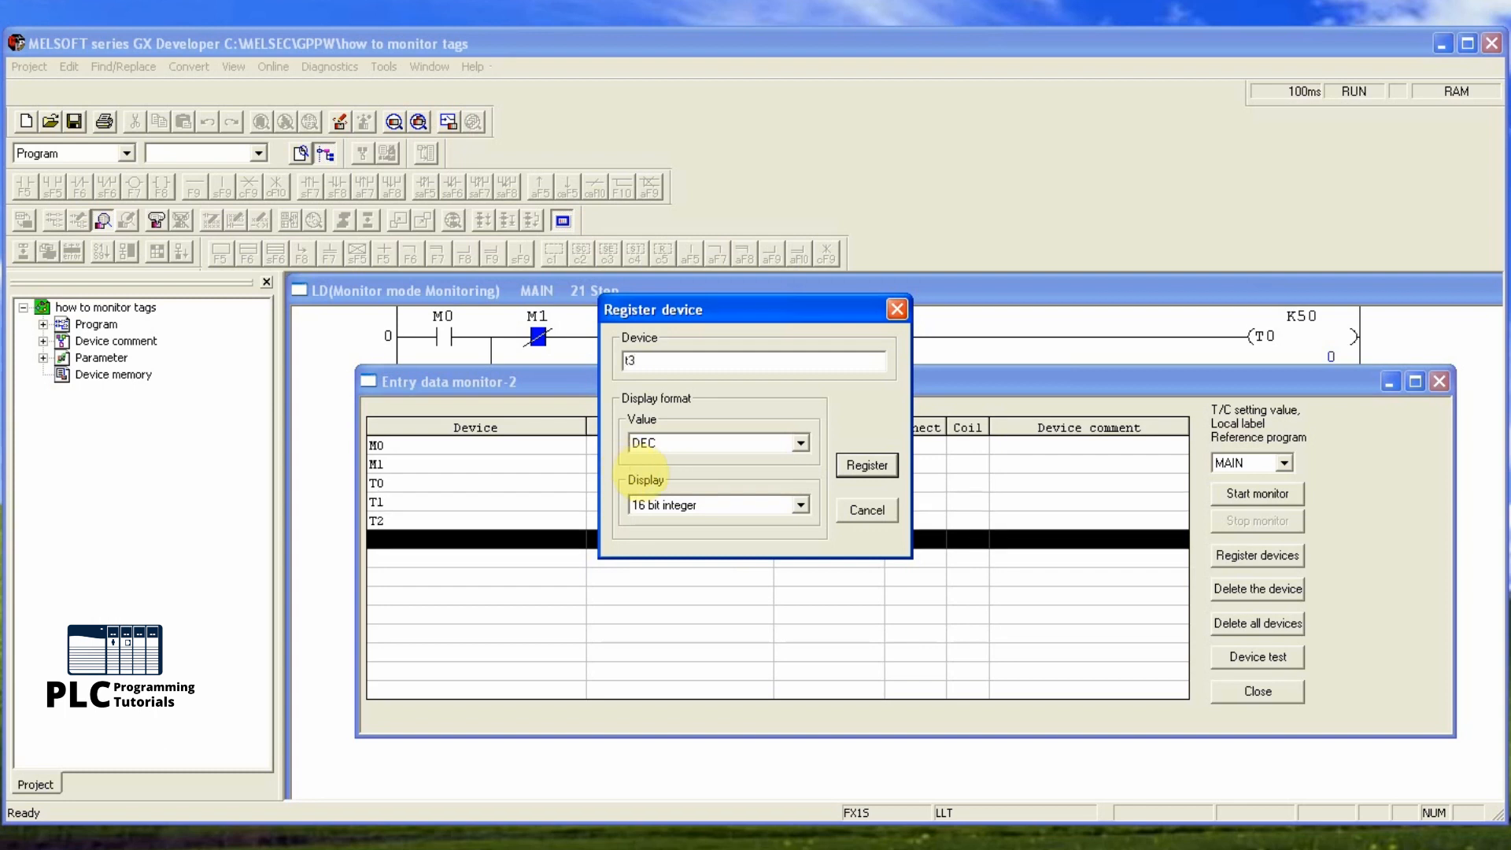
{"action": "left_click", "coordinate": [866, 464]}
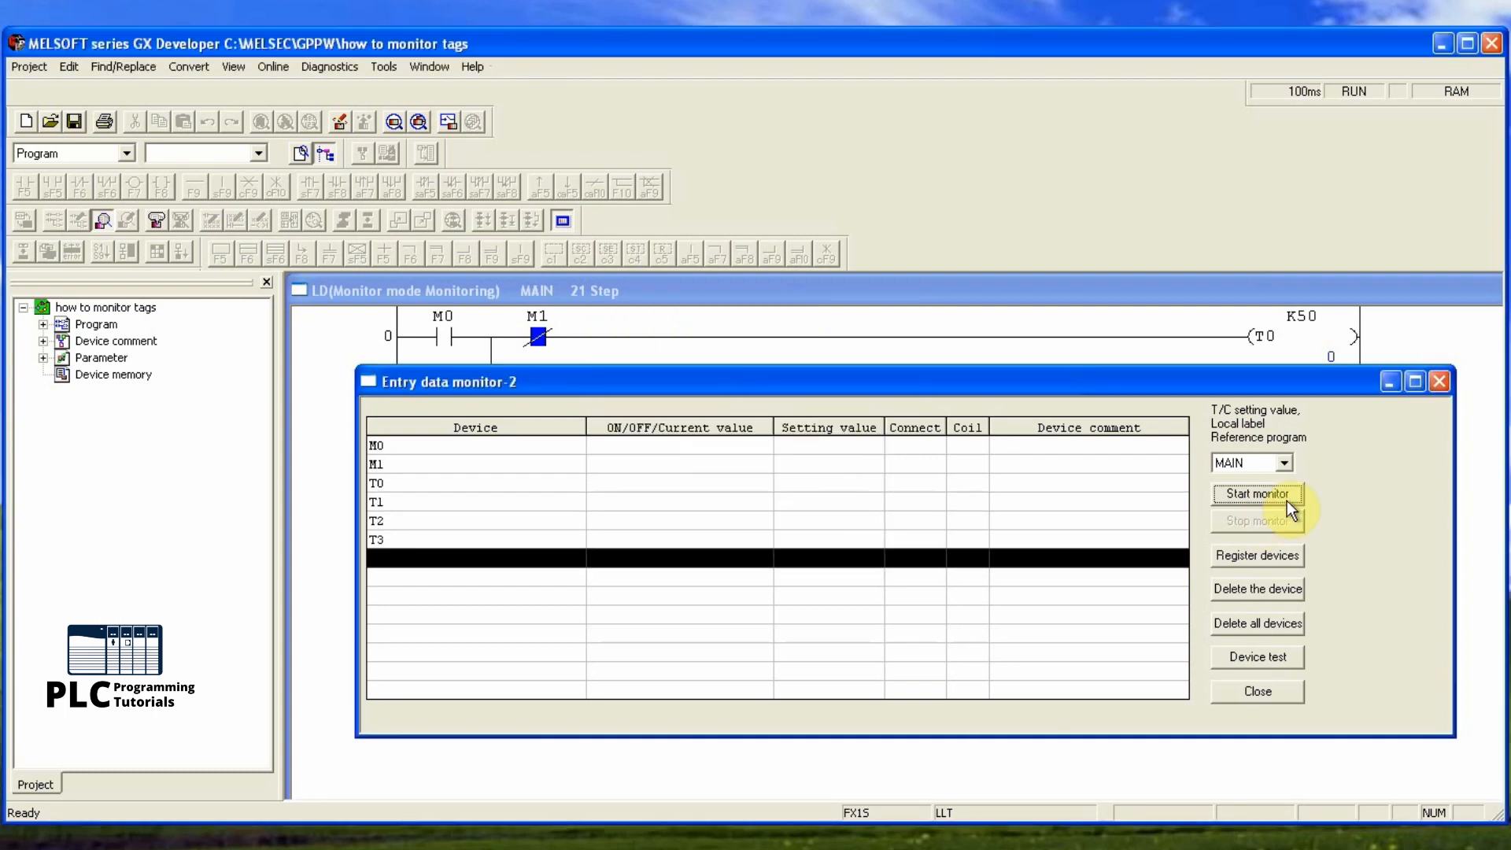
- Start monitoring the listed devices, showing all values 0 with timers set to 50
{"action": "left_click", "coordinate": [1256, 493]}
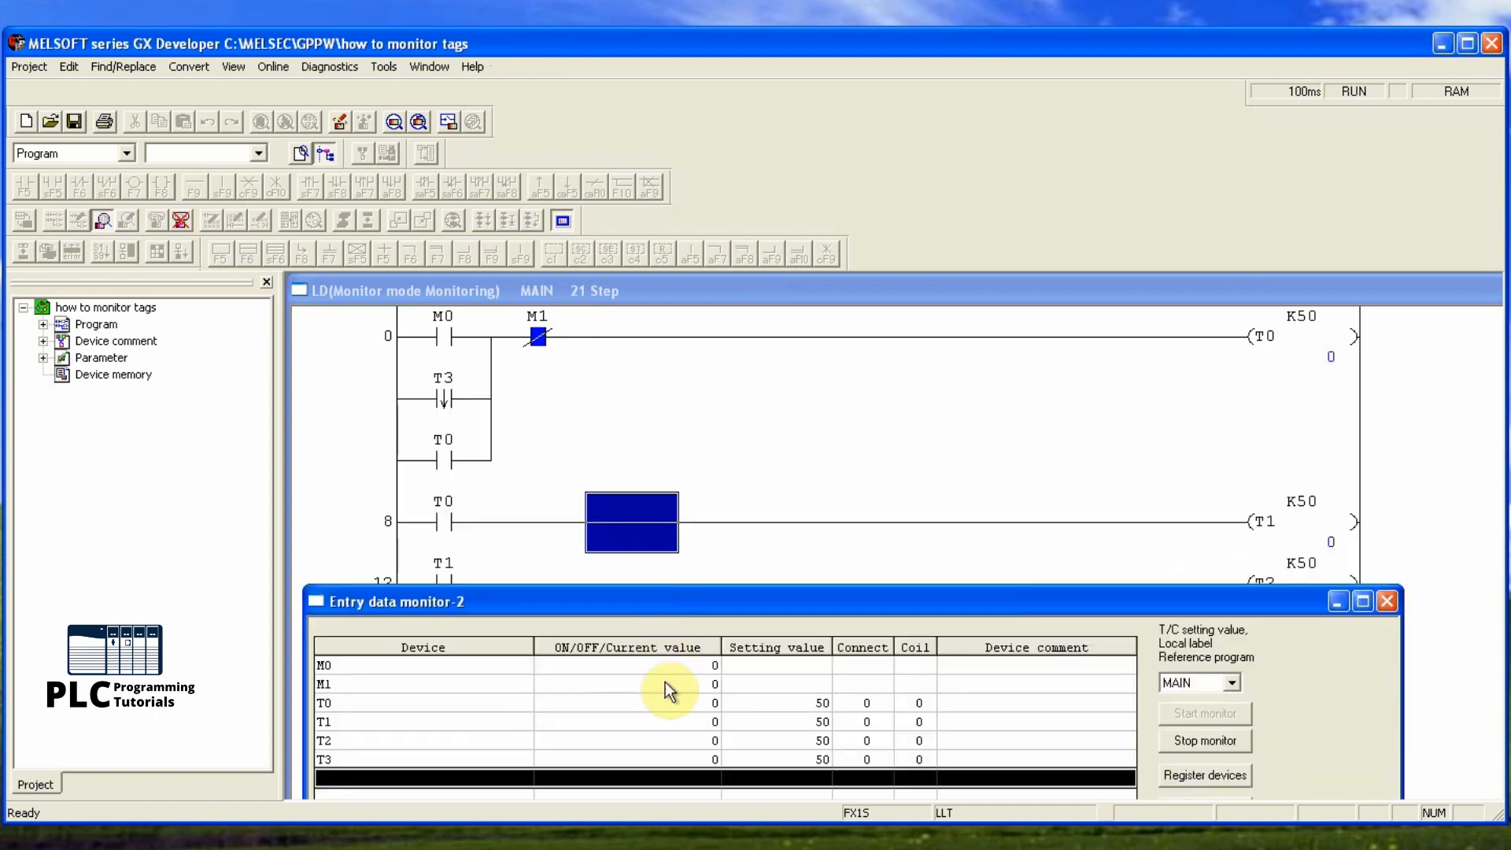
{"action": "mouse_move", "coordinate": [903, 663]}
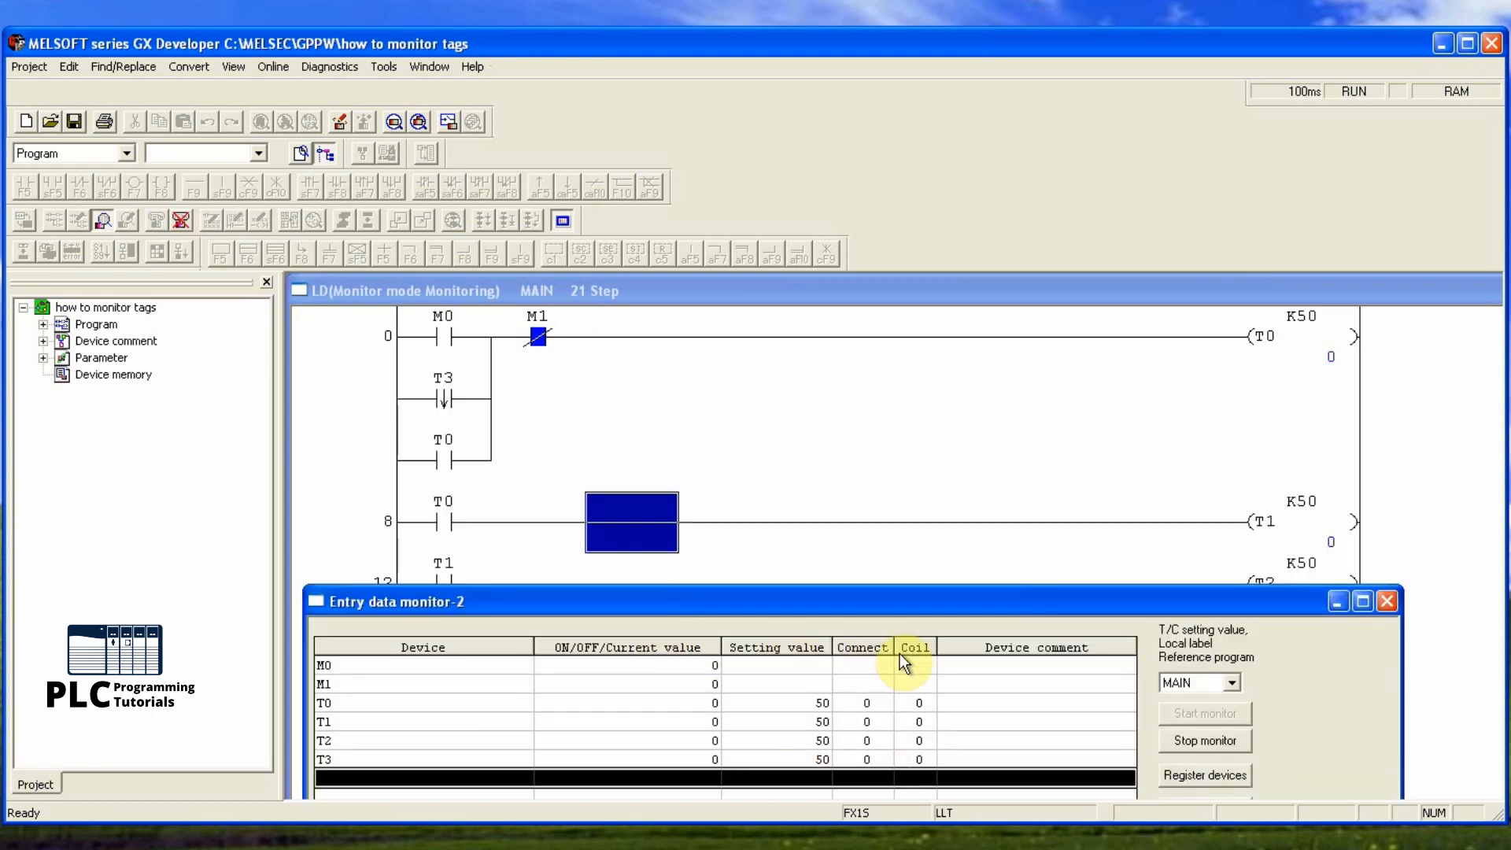
{"action": "left_click", "coordinate": [405, 664]}
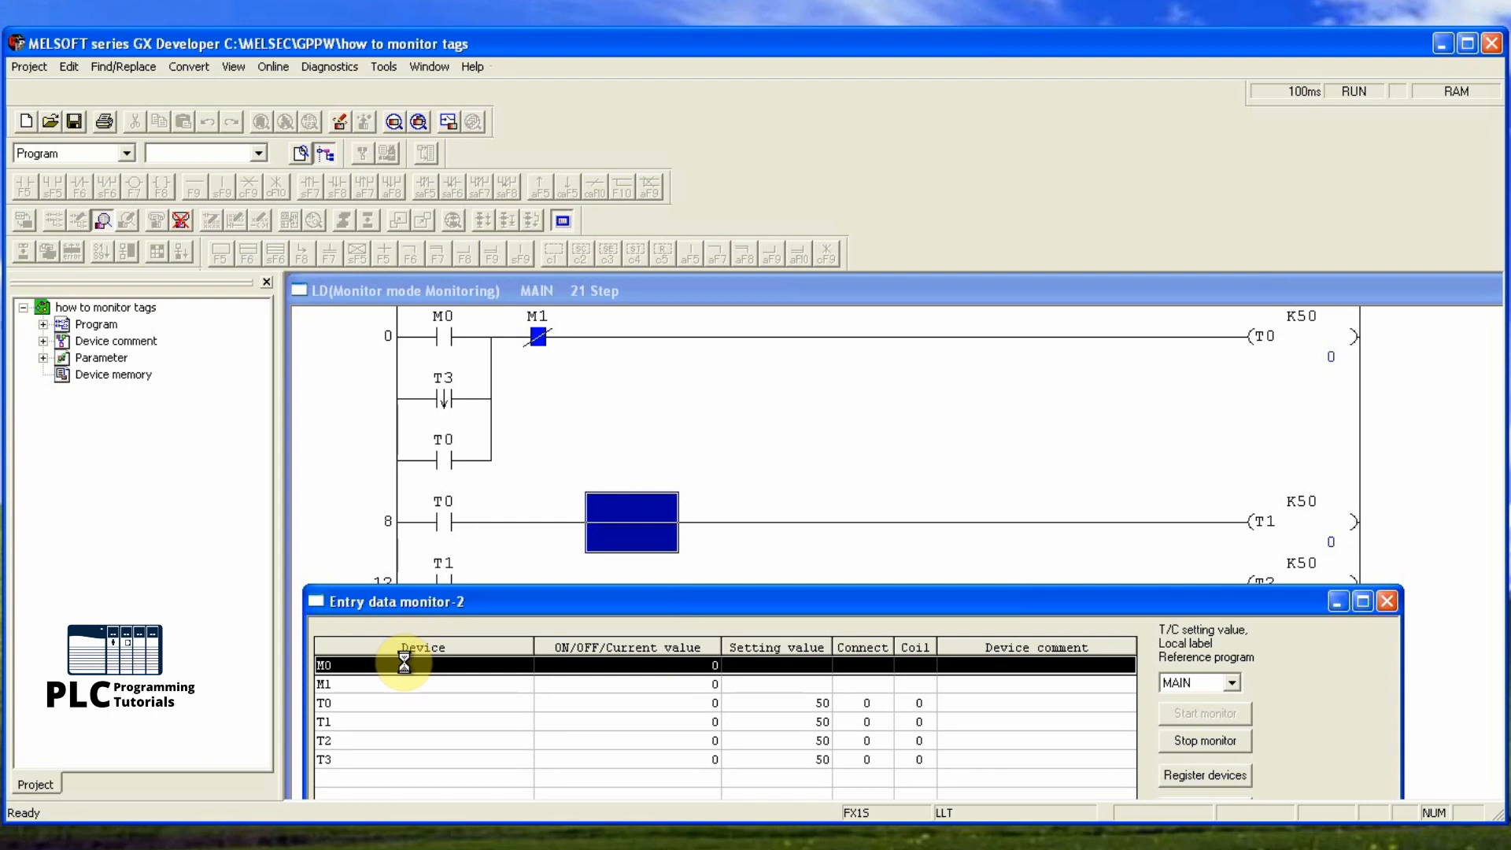
- Force M0 ON through Device test so timer T0 begins counting toward 50
{"action": "double_click", "coordinate": [402, 665]}
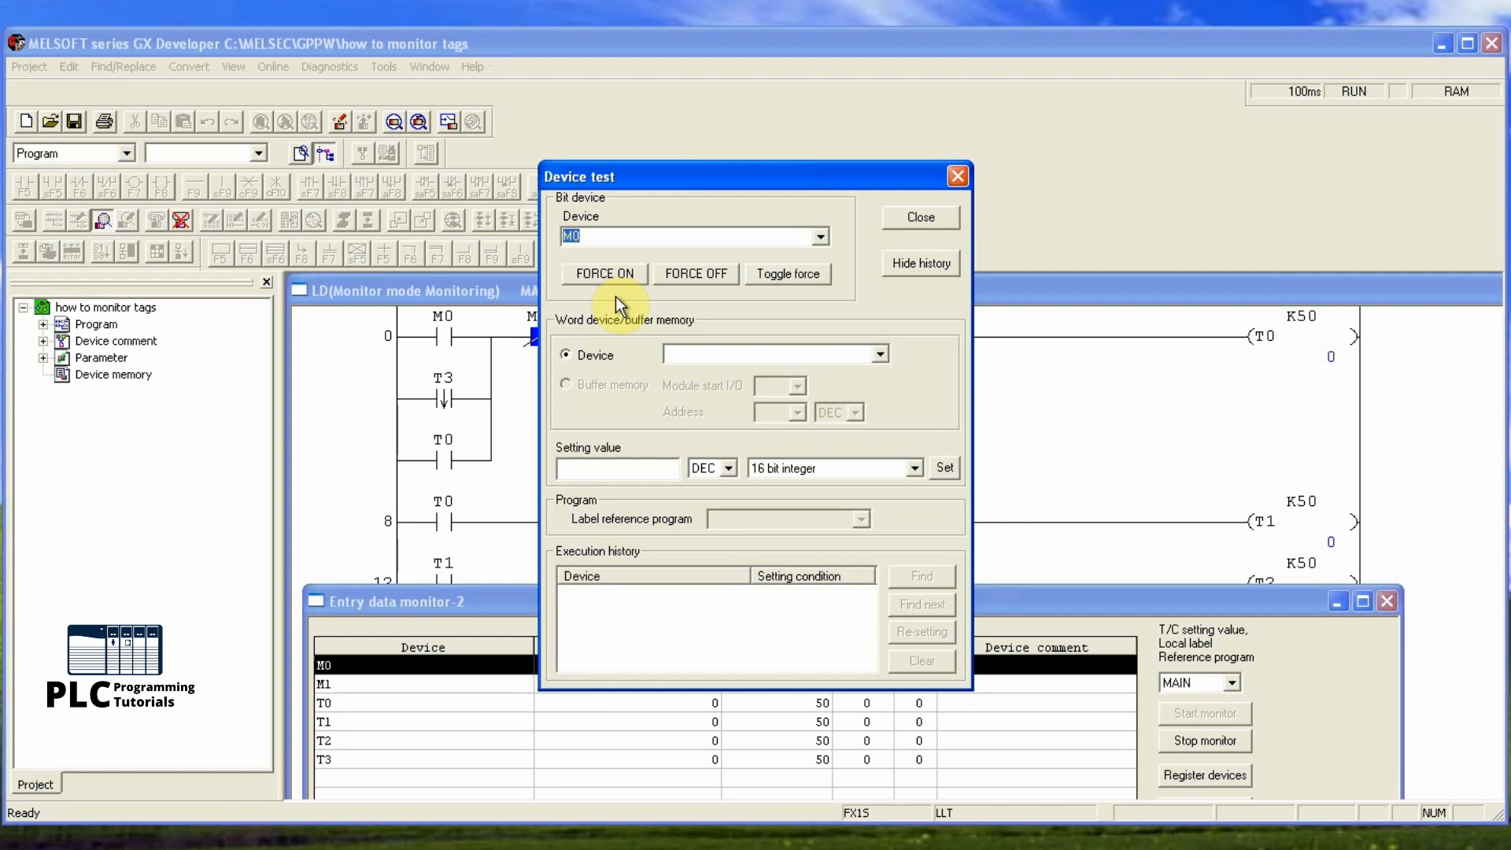
{"action": "left_click", "coordinate": [605, 274]}
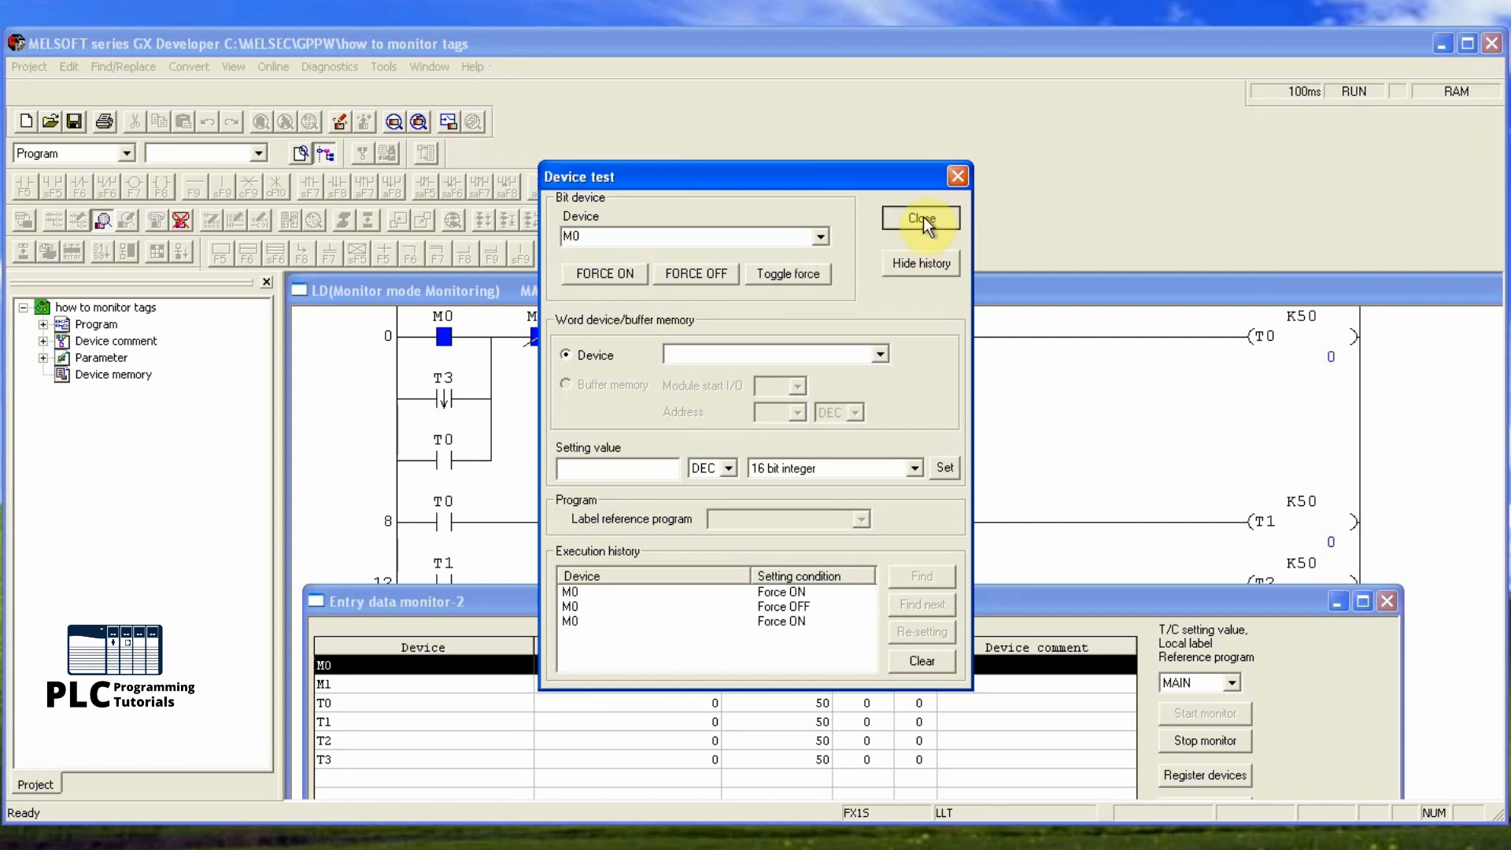
{"action": "left_click", "coordinate": [920, 217]}
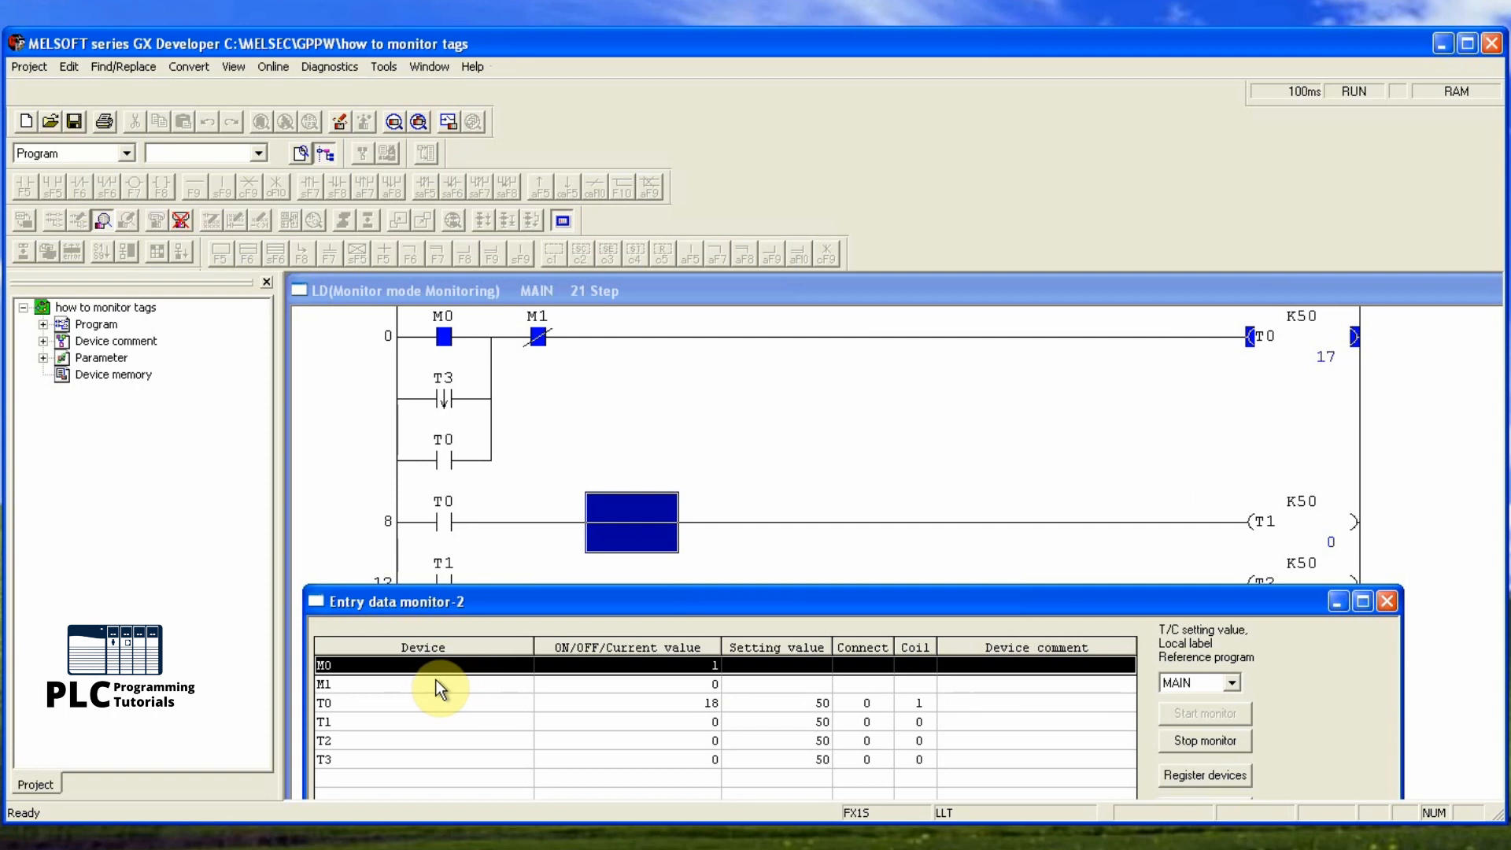
{"action": "mouse_move", "coordinate": [677, 638]}
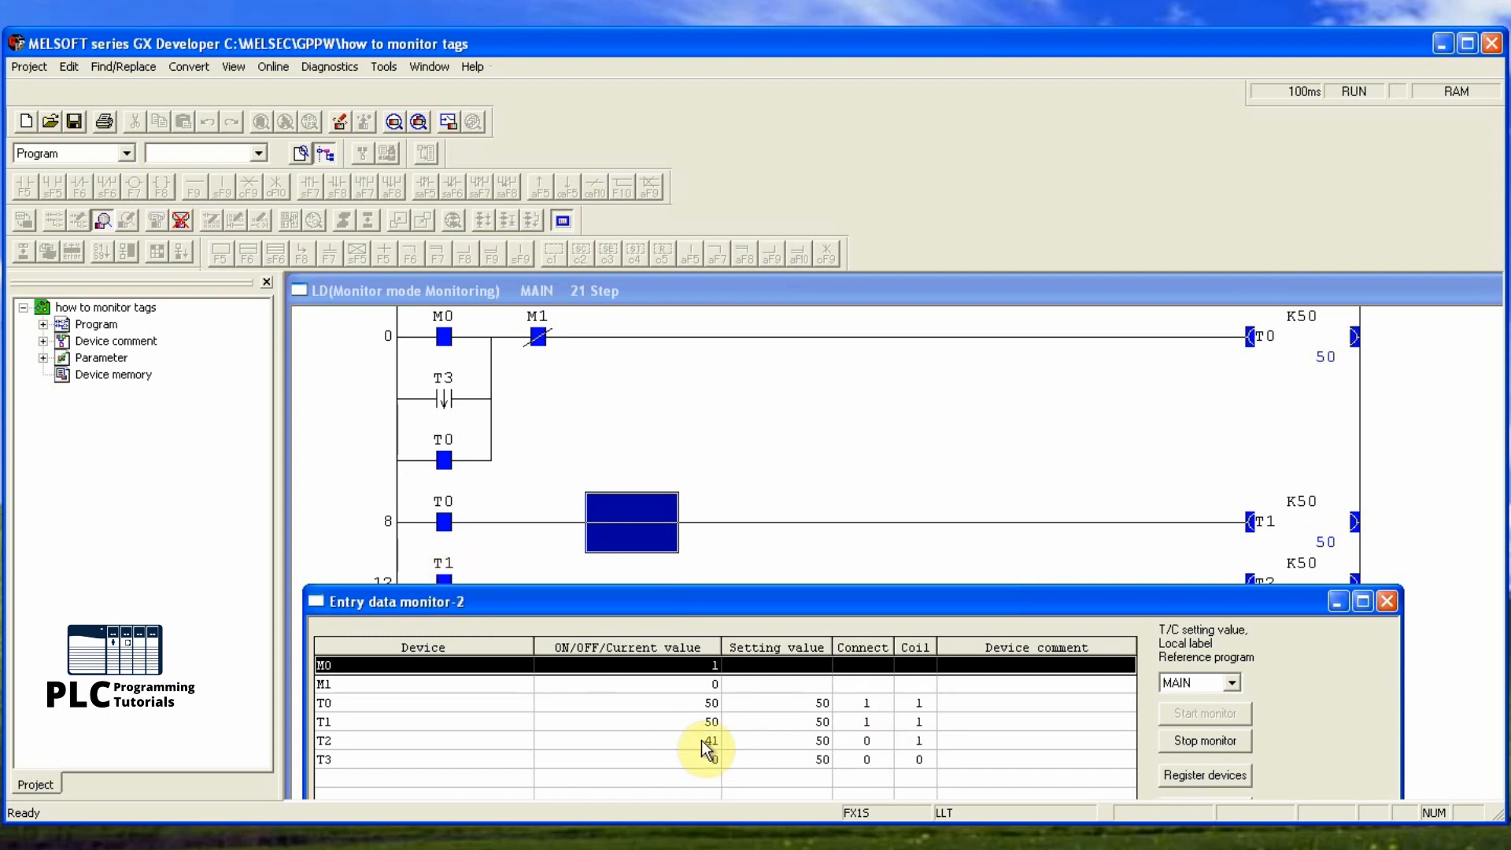
{"action": "mouse_move", "coordinate": [793, 785]}
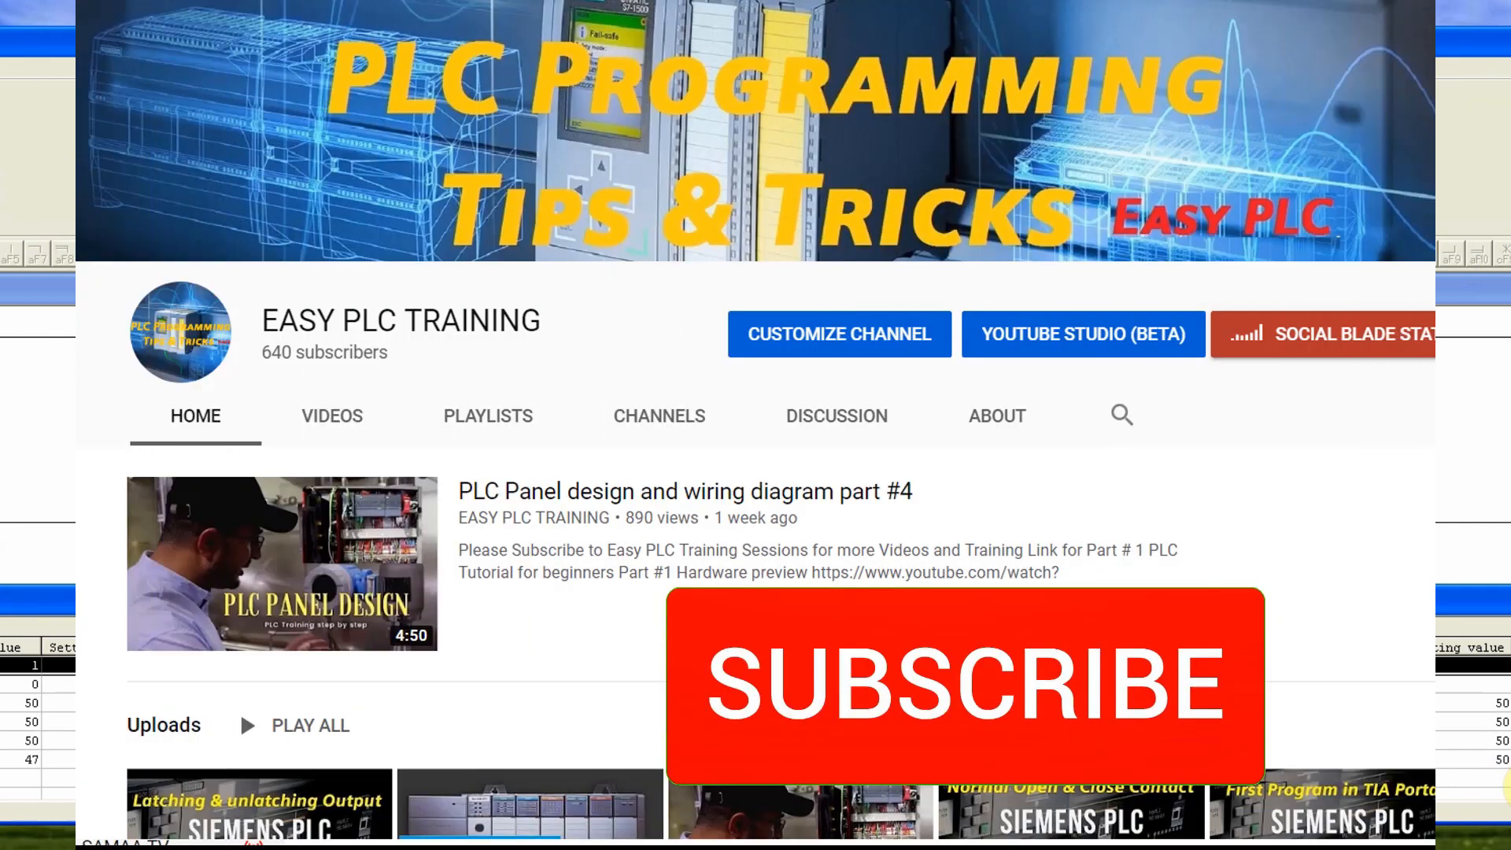
- Subscribe to the EASY PLC TRAINING YouTube channel
{"action": "left_click", "coordinate": [953, 696]}
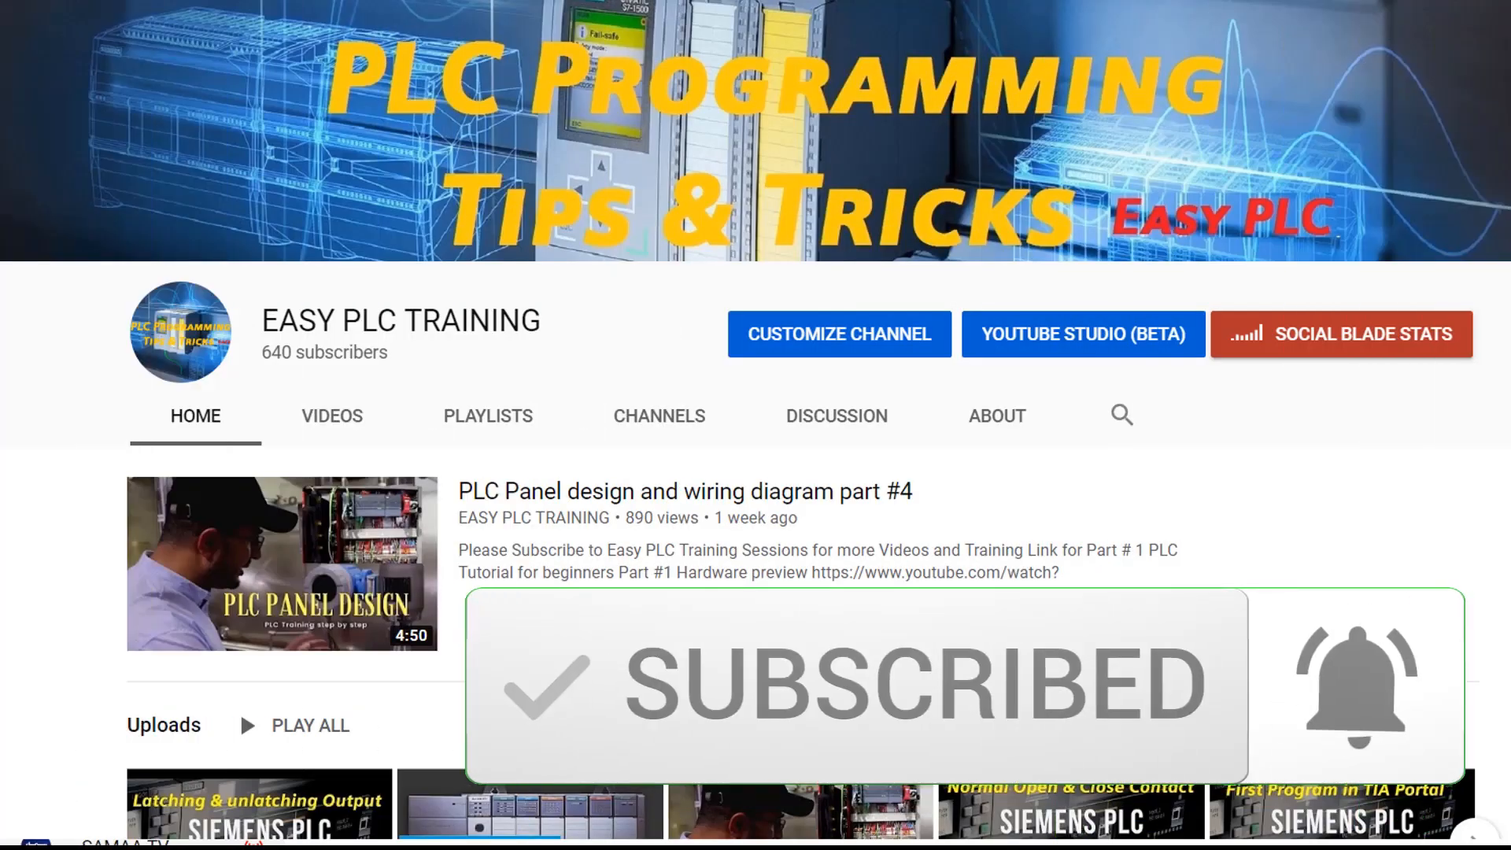